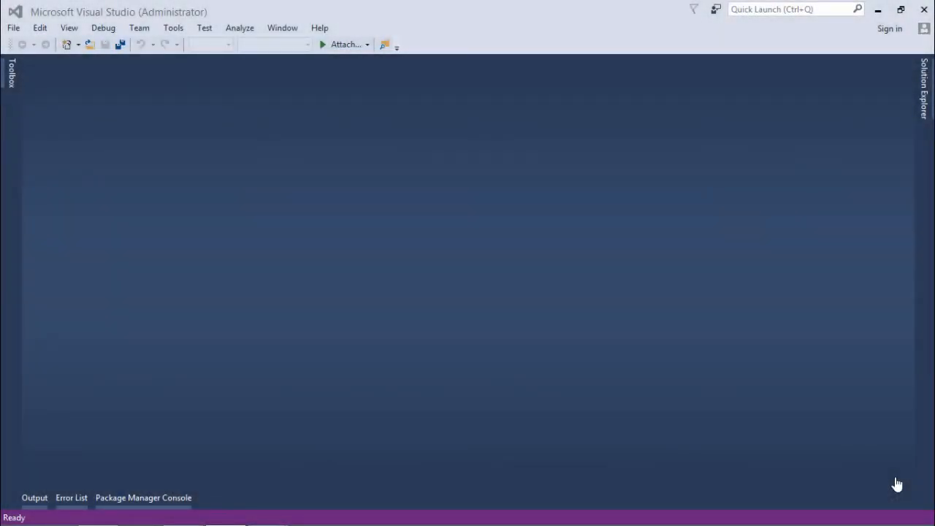
pyautogui.moveTo(859, 468)
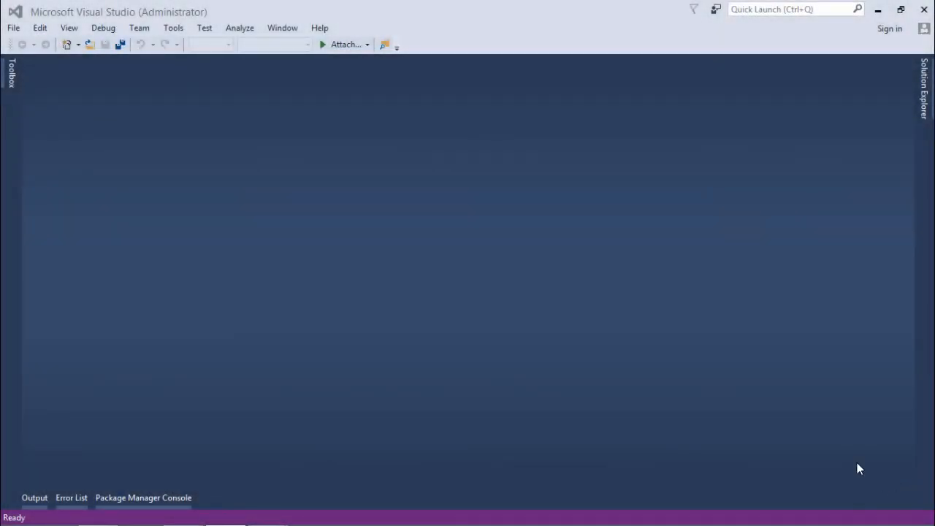
# - Create a new ASP.NET Empty Web Site on the file system at e:\SampleWeb
pyautogui.click(14, 27)
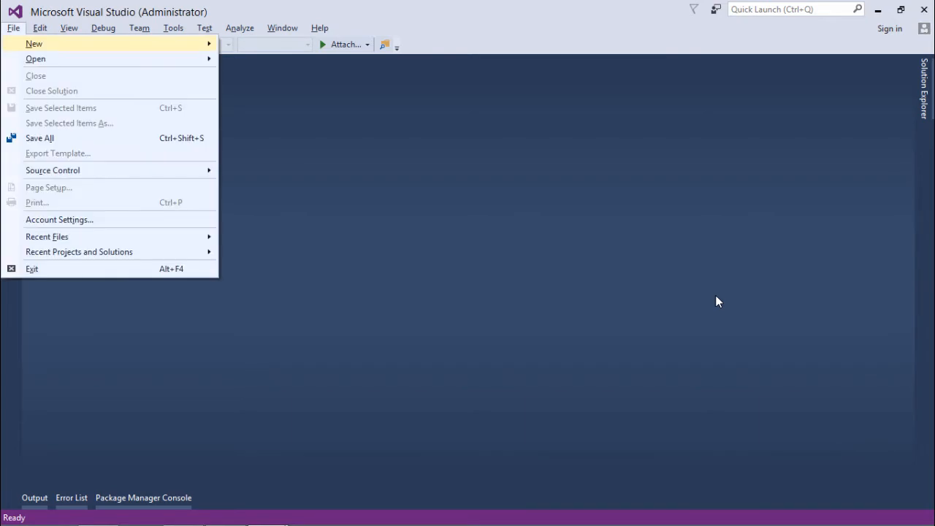
pyautogui.moveTo(34, 43)
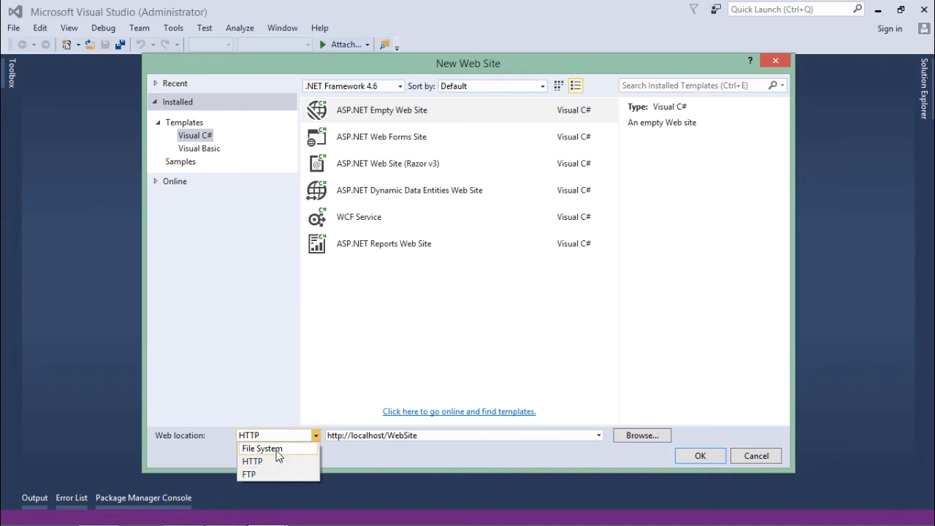
pyautogui.click(262, 447)
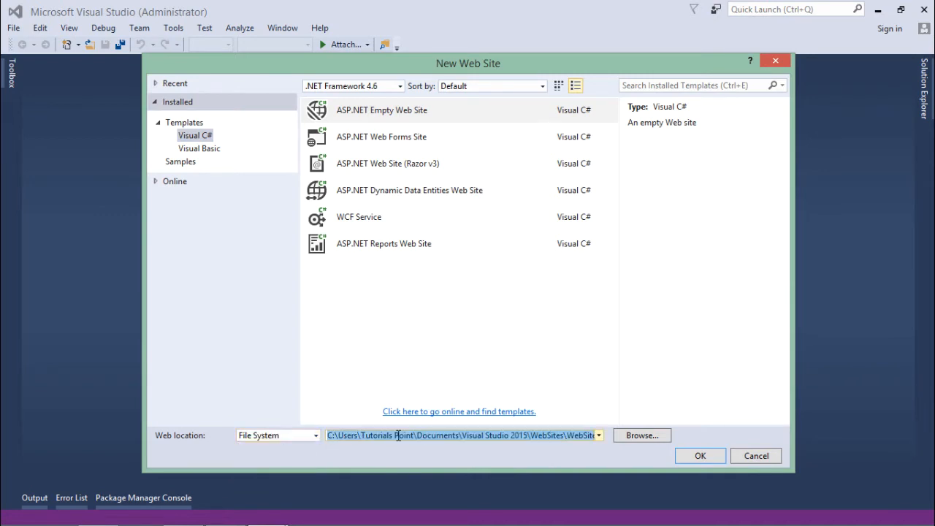
pyautogui.write('e:\\')
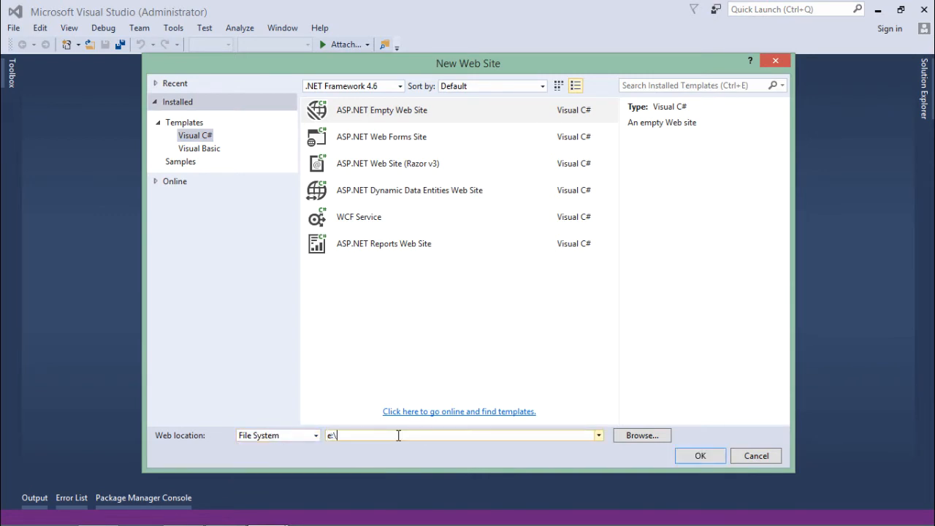
pyautogui.write('SampleWeb')
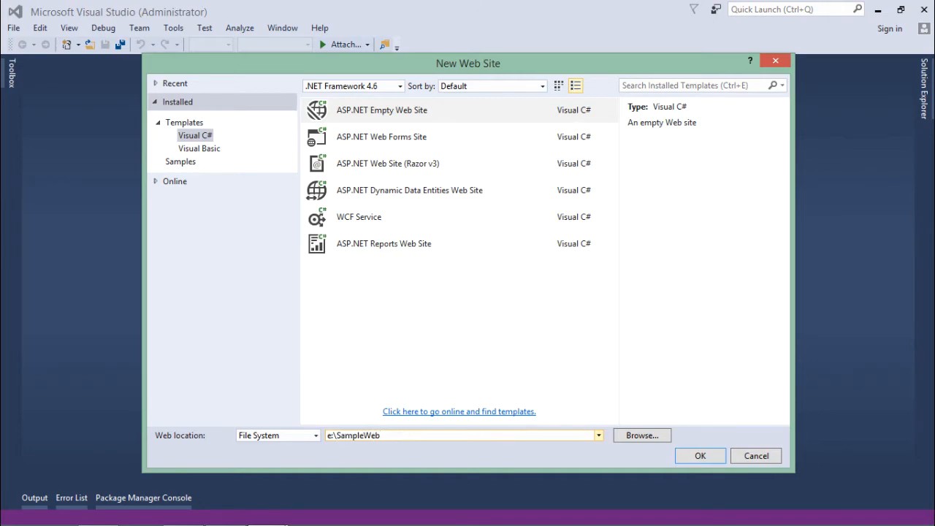
pyautogui.click(698, 455)
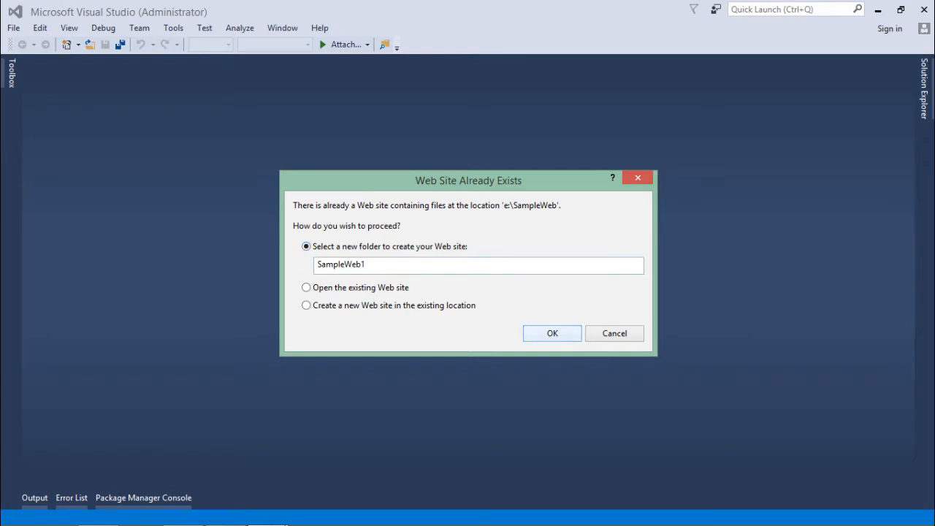
# - Create the web site in a new folder named SampleWebsite instead of SampleWeb1
pyautogui.click(478, 264)
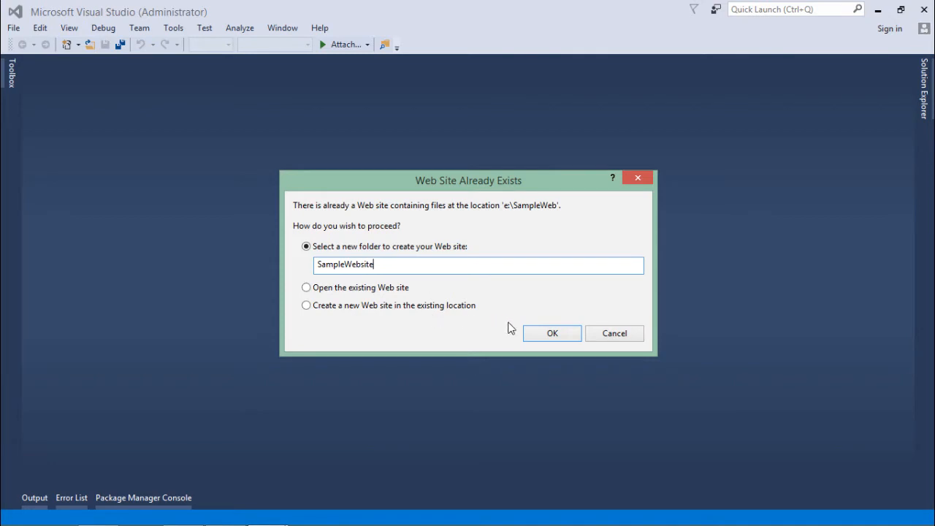
pyautogui.click(552, 333)
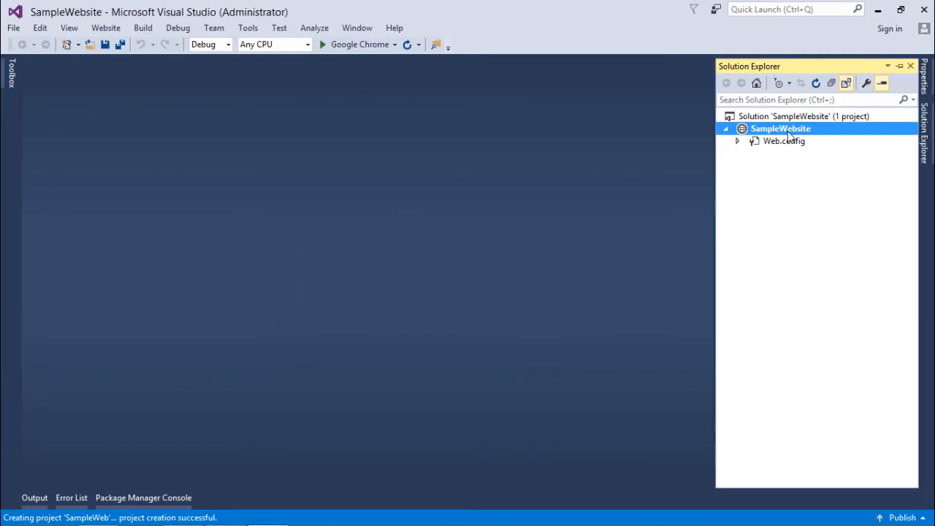
# - Add a new Web Form named home.aspx to the SampleWebsite project
pyautogui.rightClick(780, 129)
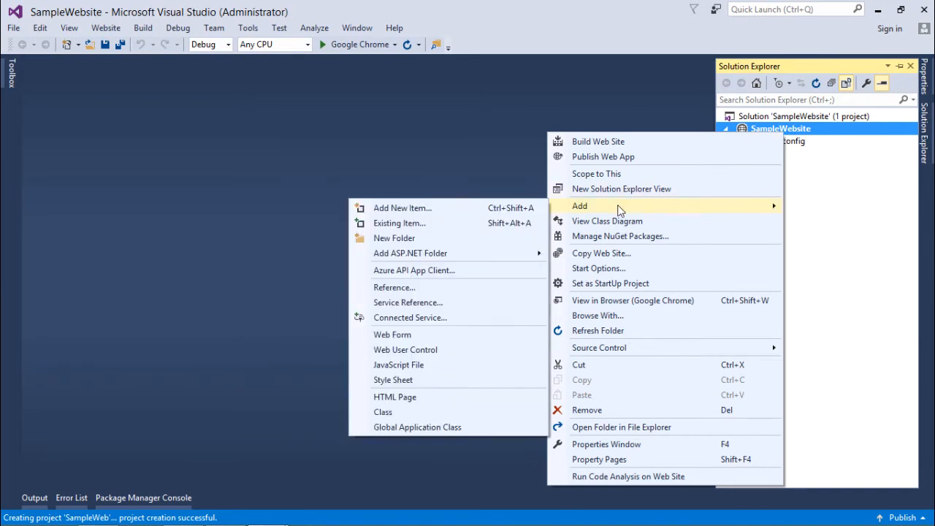
pyautogui.moveTo(407, 302)
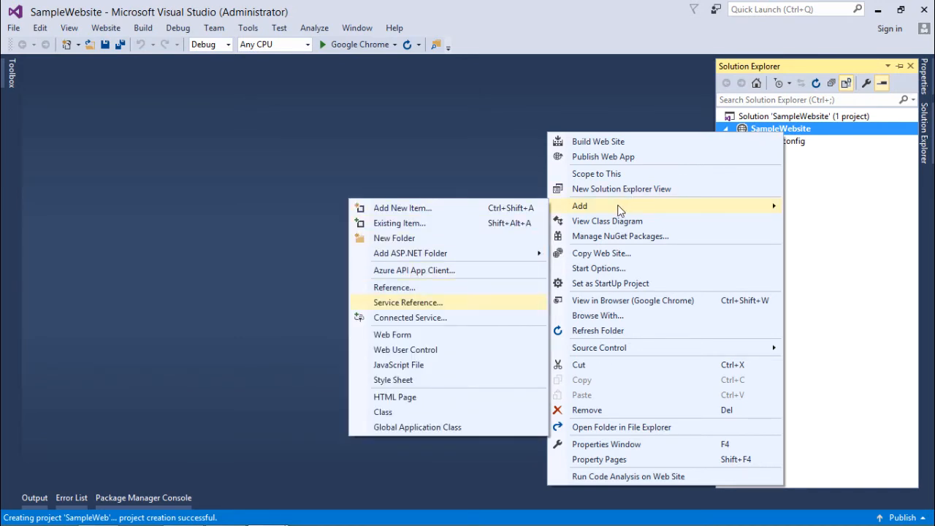
pyautogui.click(392, 334)
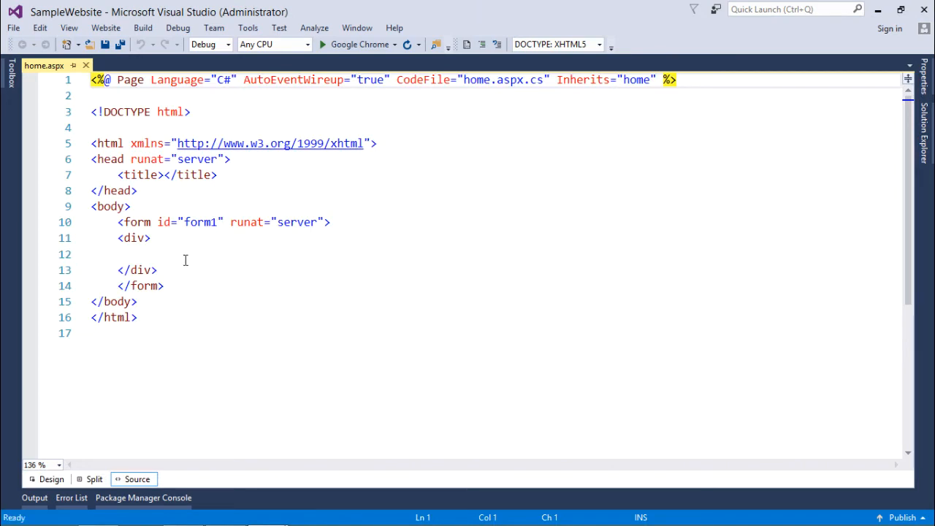
# - Write the heading 'Welcome to my website' inside the div of home.aspx
pyautogui.click(128, 254)
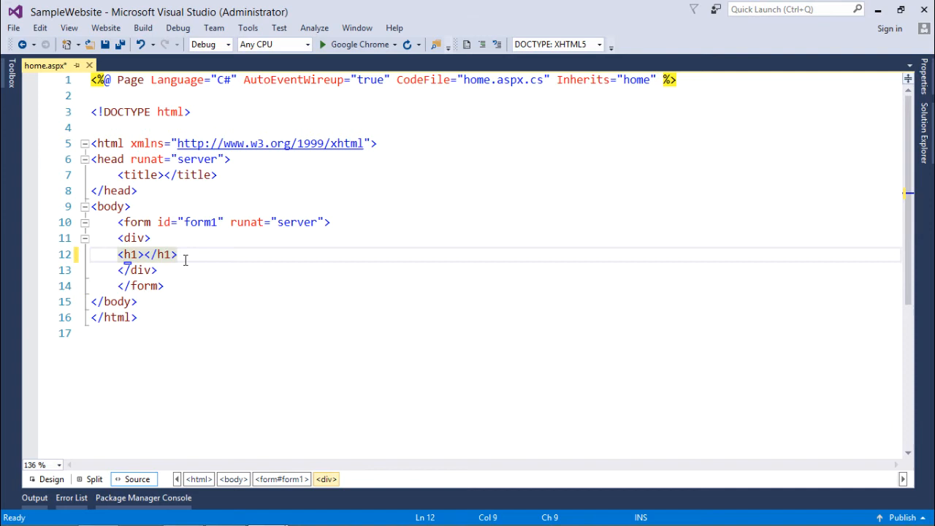
pyautogui.write('Welcome')
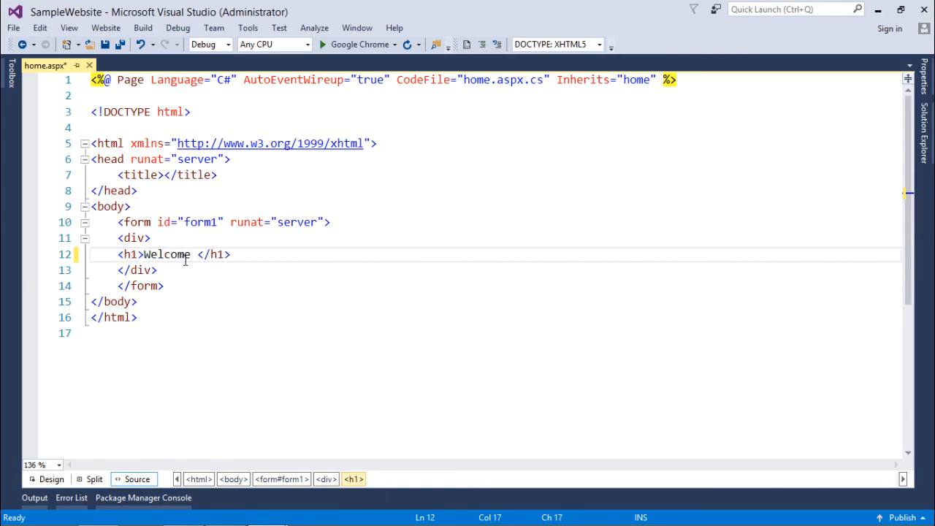
pyautogui.write('to my soi')
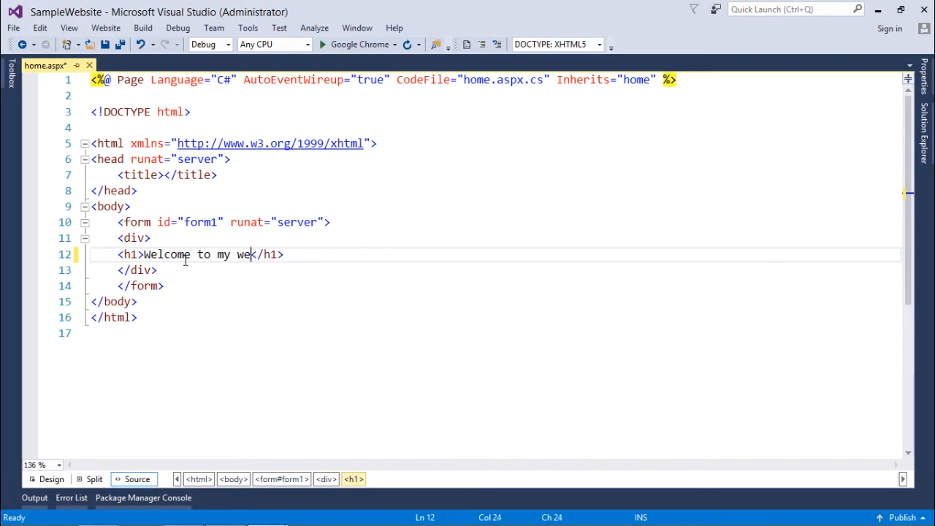
pyautogui.write('bsite')
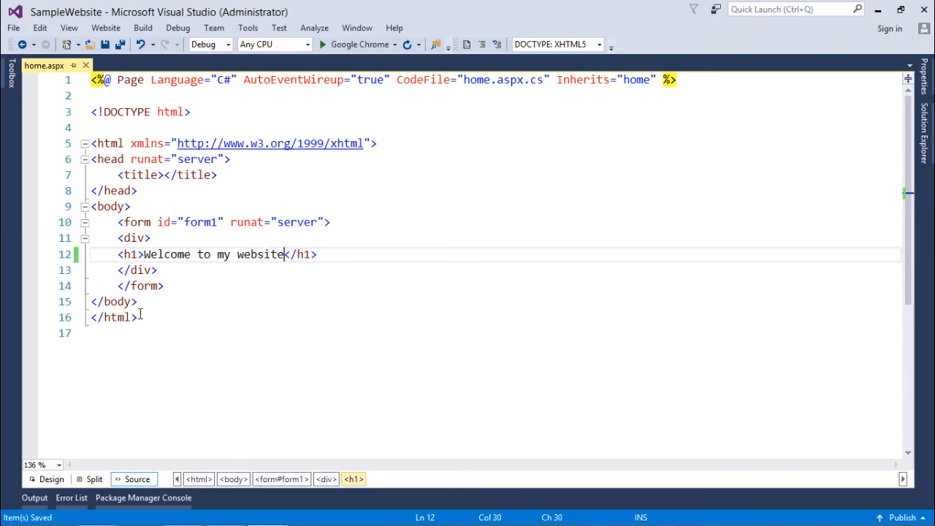
pyautogui.click(51, 478)
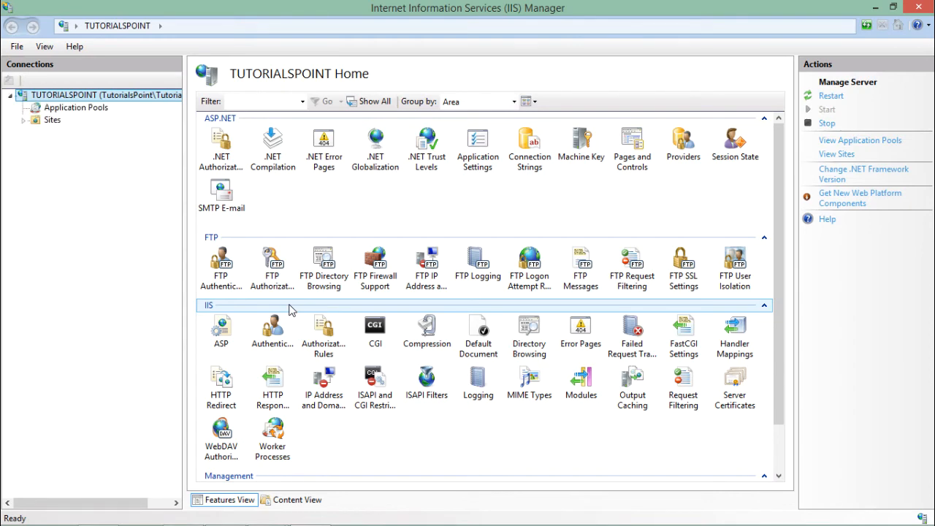
# - List the application pools, select DefaultAppPool, and expand Sites to show Default Web Site
pyautogui.click(52, 119)
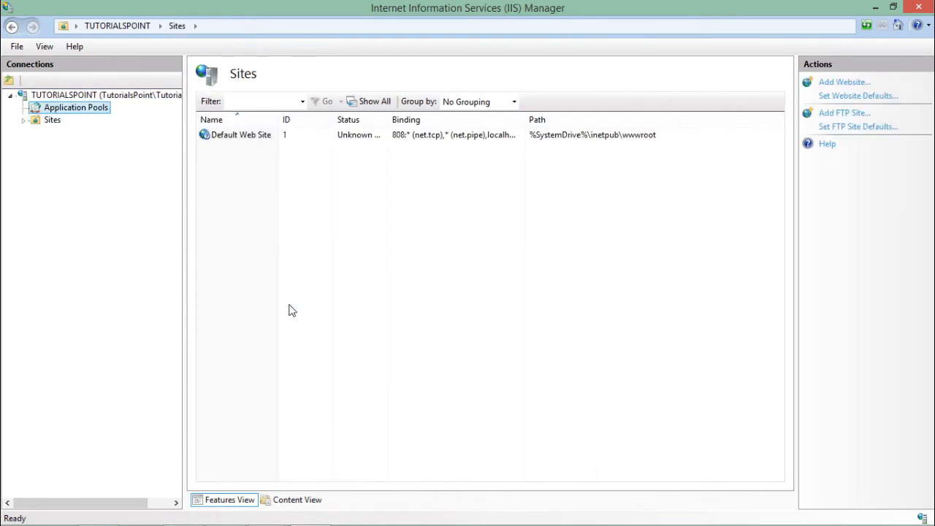
pyautogui.click(76, 107)
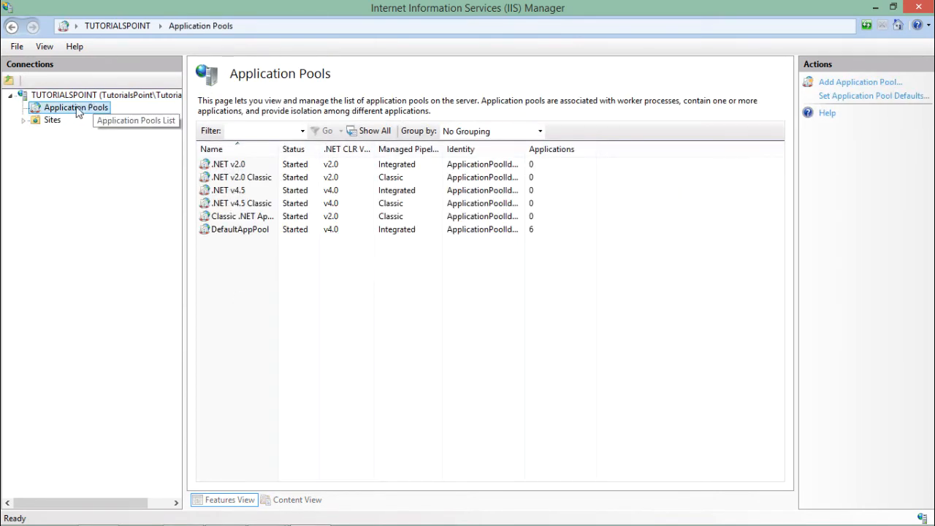
pyautogui.click(228, 190)
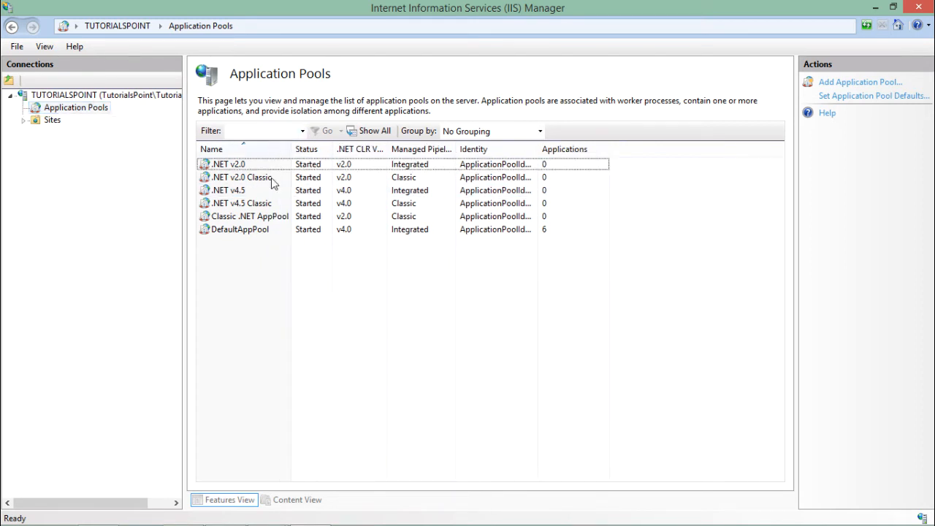
pyautogui.click(240, 228)
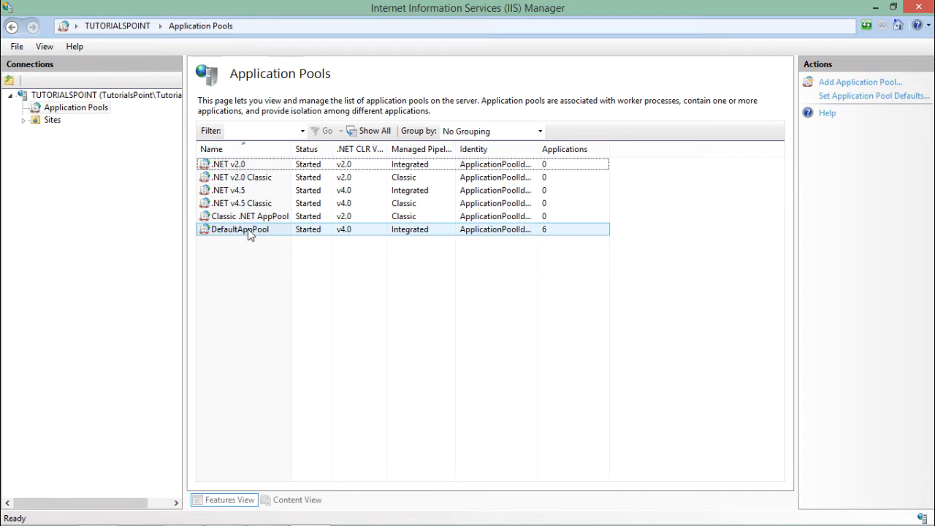
pyautogui.click(239, 228)
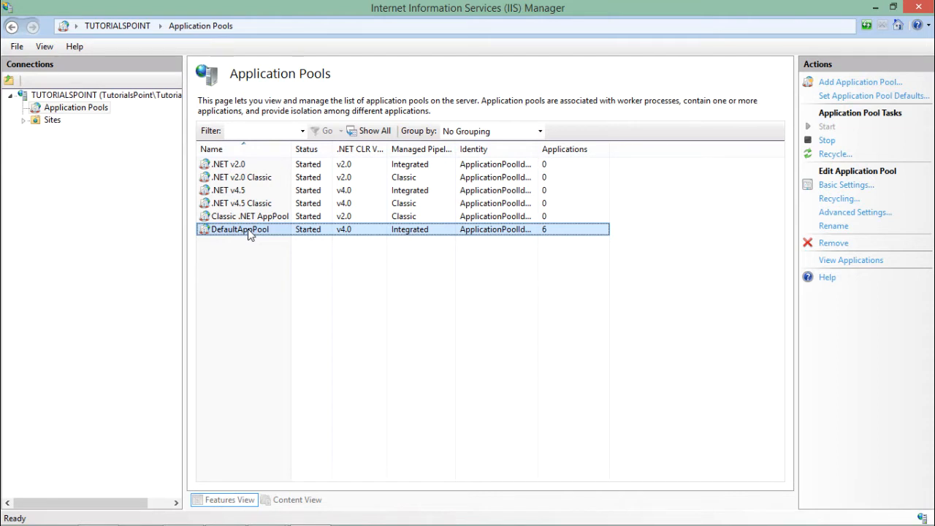
pyautogui.moveTo(177, 234)
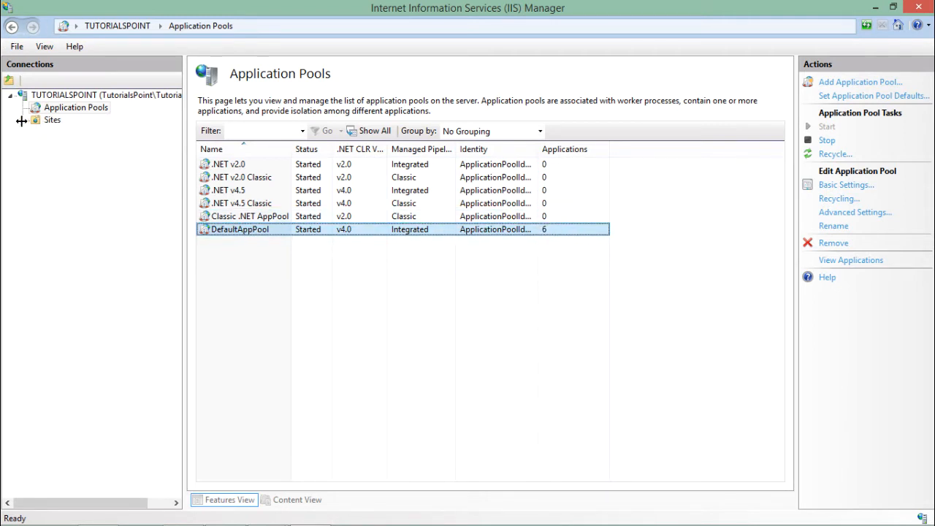
pyautogui.click(24, 120)
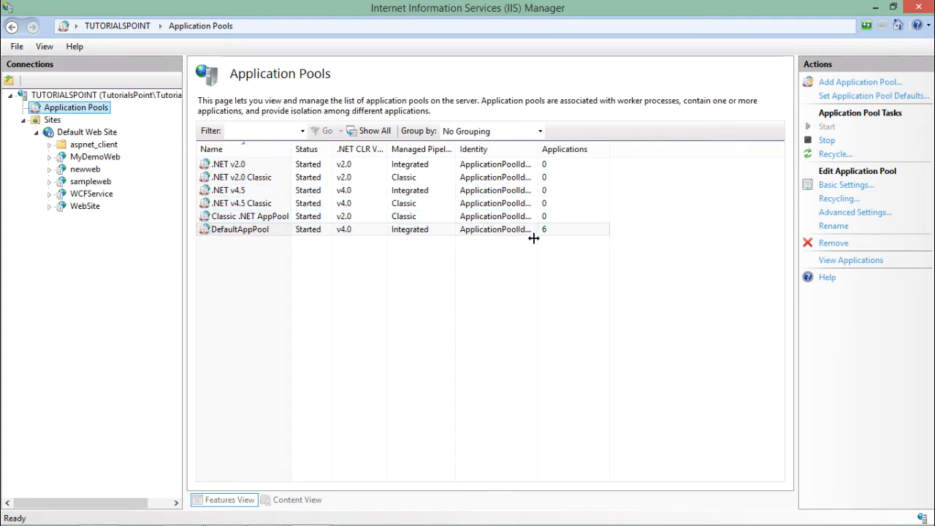
pyautogui.click(240, 228)
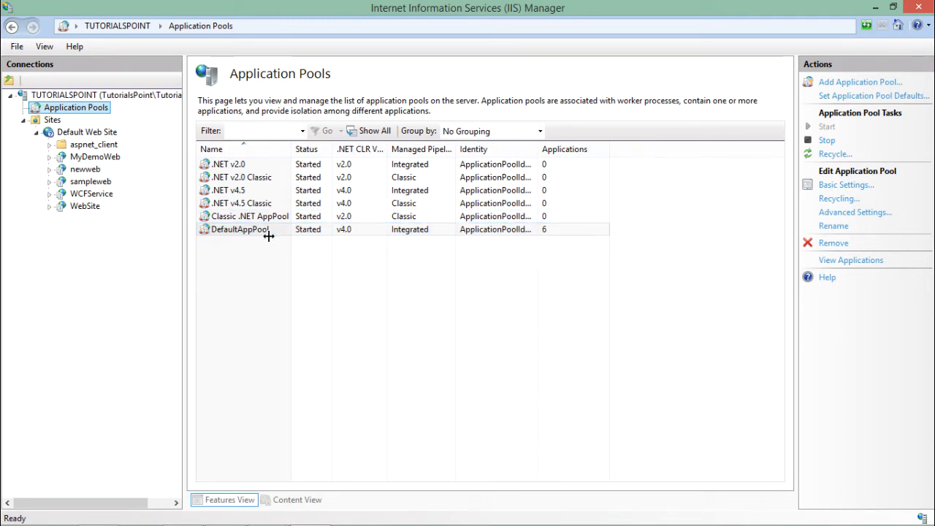
# - Add application pool MyAppPool using .NET CLR v4.0 in Integrated pipeline mode
pyautogui.click(239, 228)
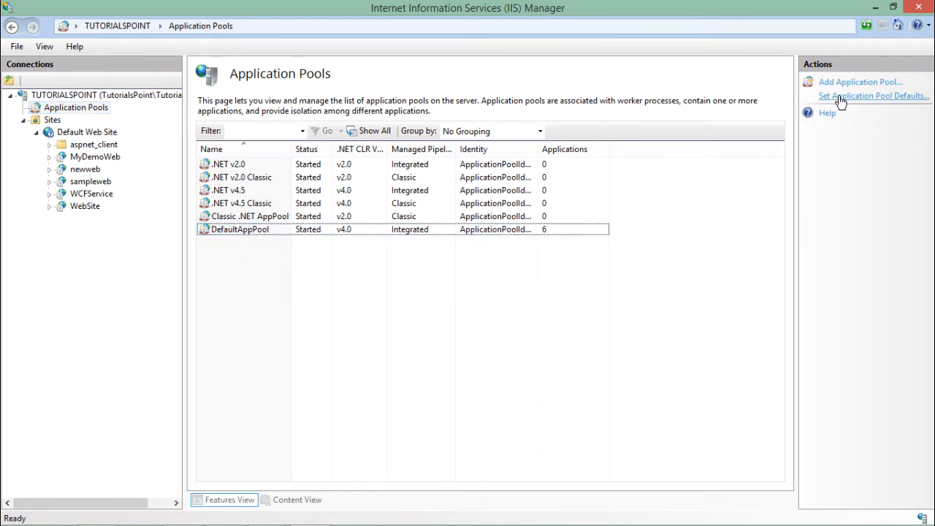
pyautogui.click(860, 81)
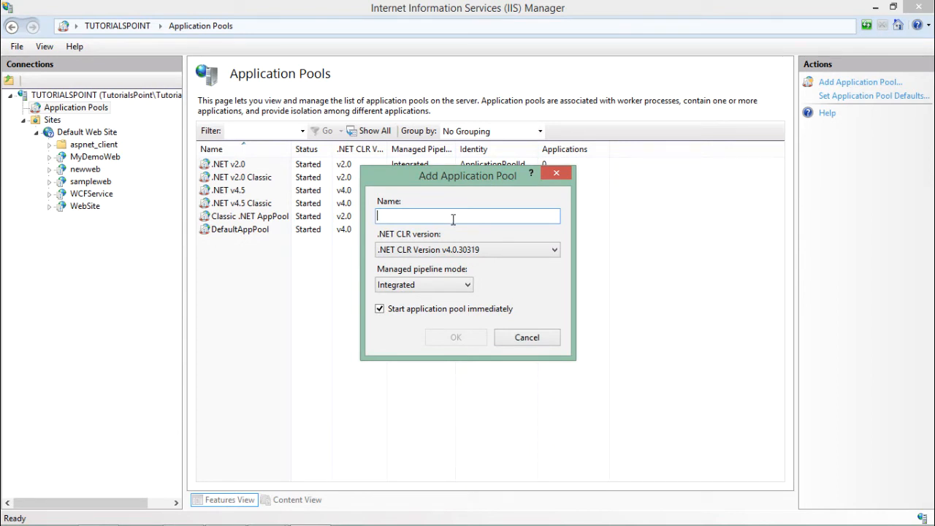
pyautogui.write('MyApp')
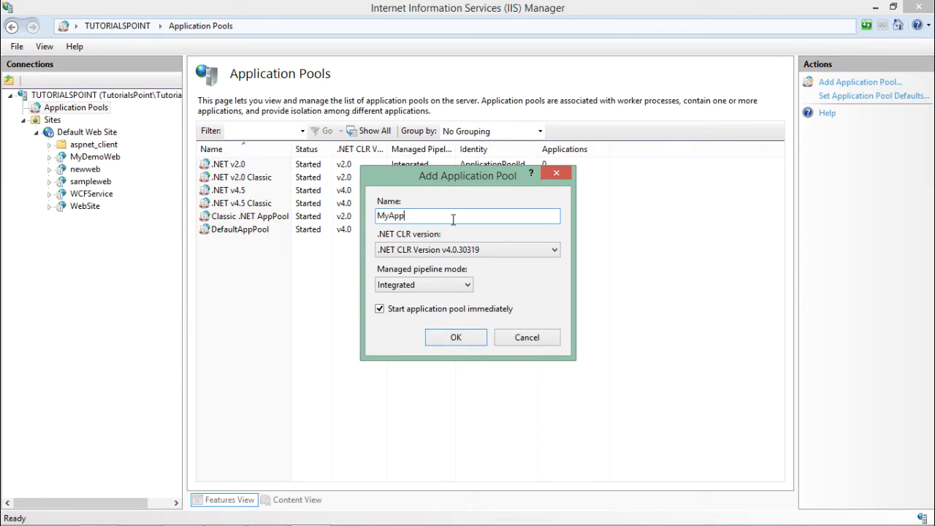
pyautogui.write('Pool')
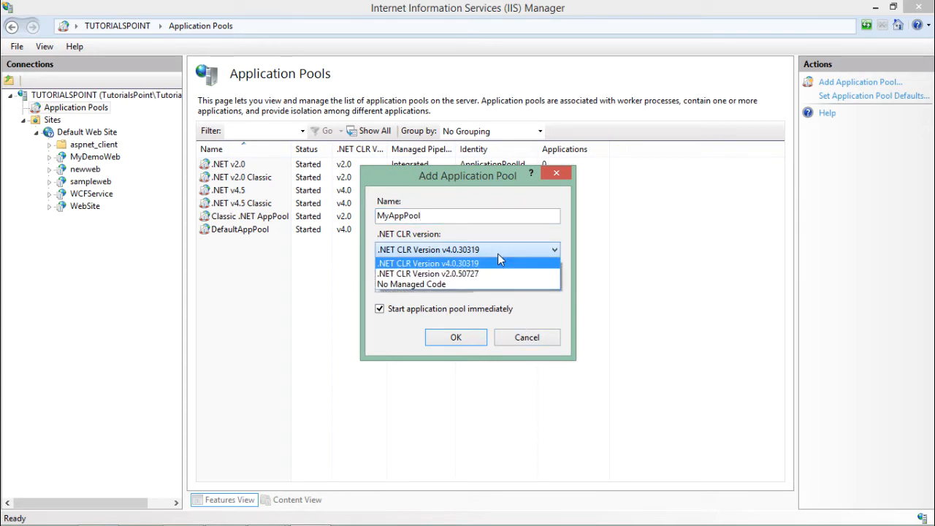
pyautogui.moveTo(484, 265)
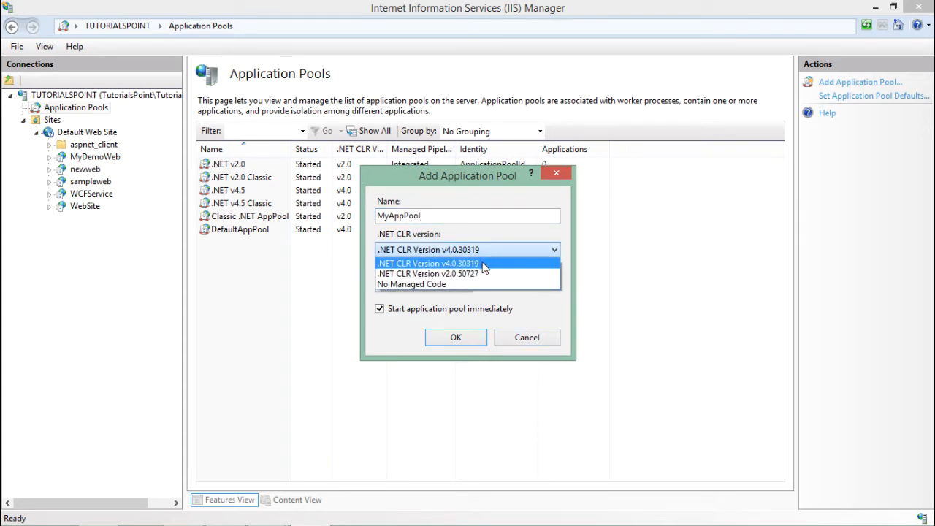
pyautogui.click(428, 263)
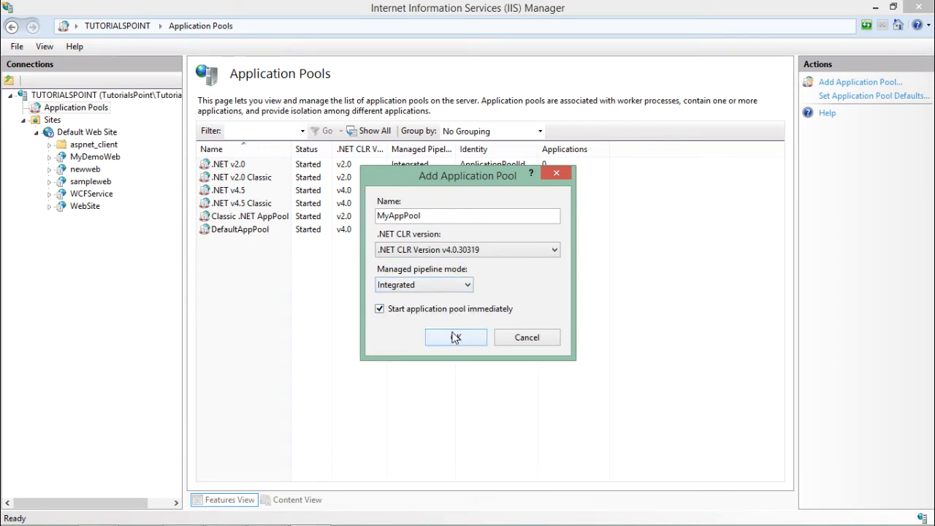
pyautogui.click(455, 336)
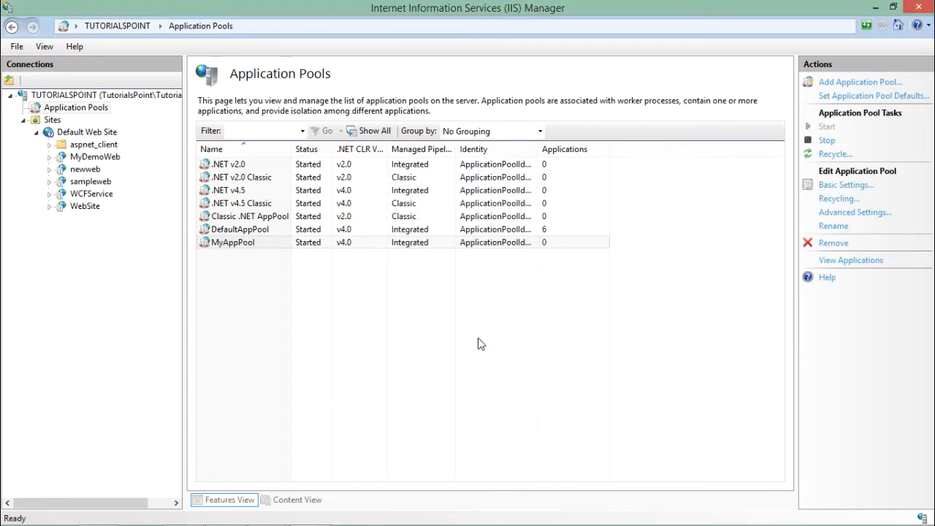
pyautogui.moveTo(453, 330)
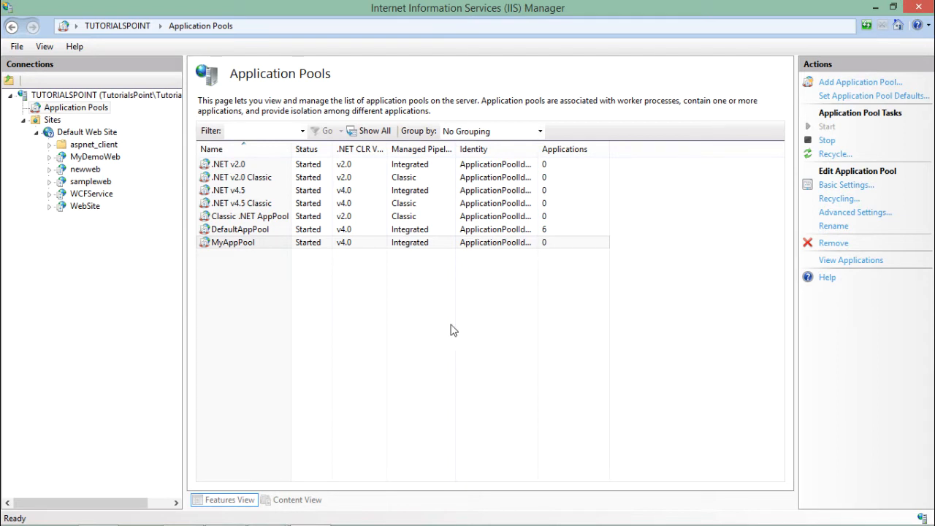
pyautogui.moveTo(95, 157)
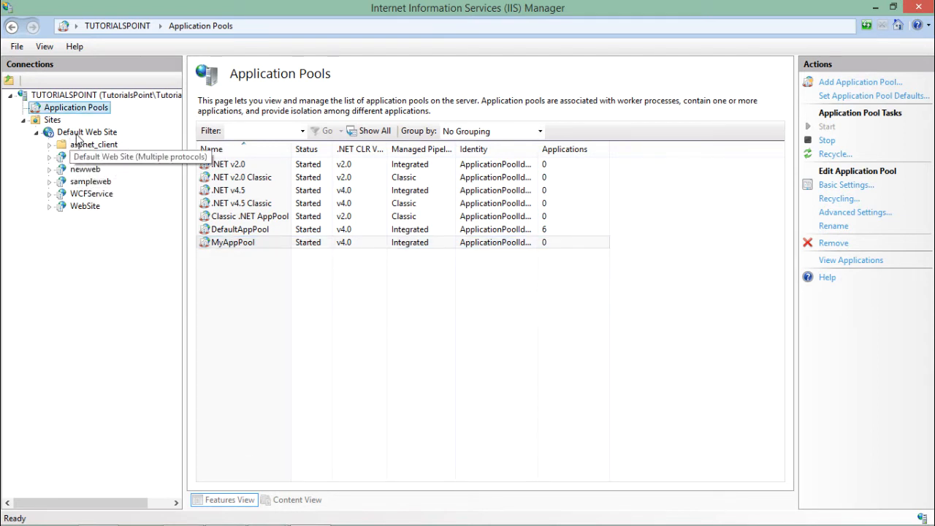
# - Select Default Web Site and choose Add Application from its context menu
pyautogui.click(87, 132)
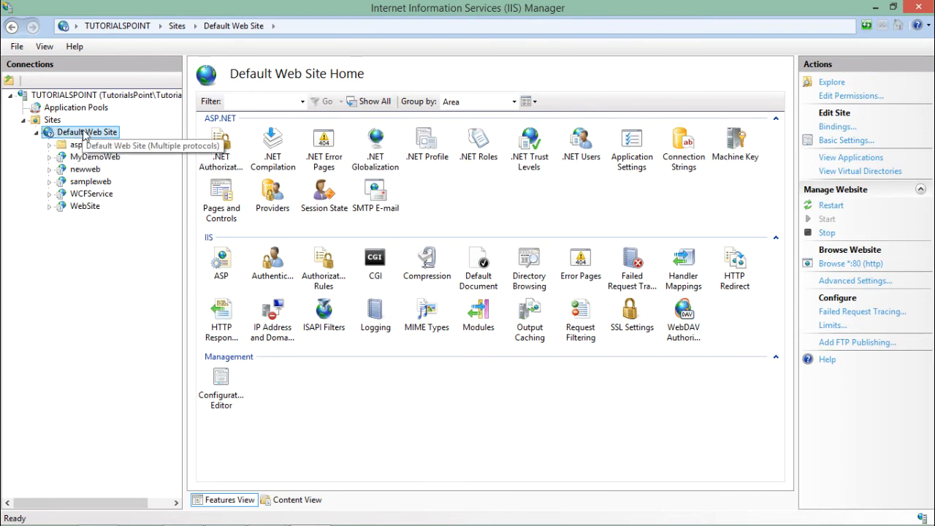
pyautogui.rightClick(87, 132)
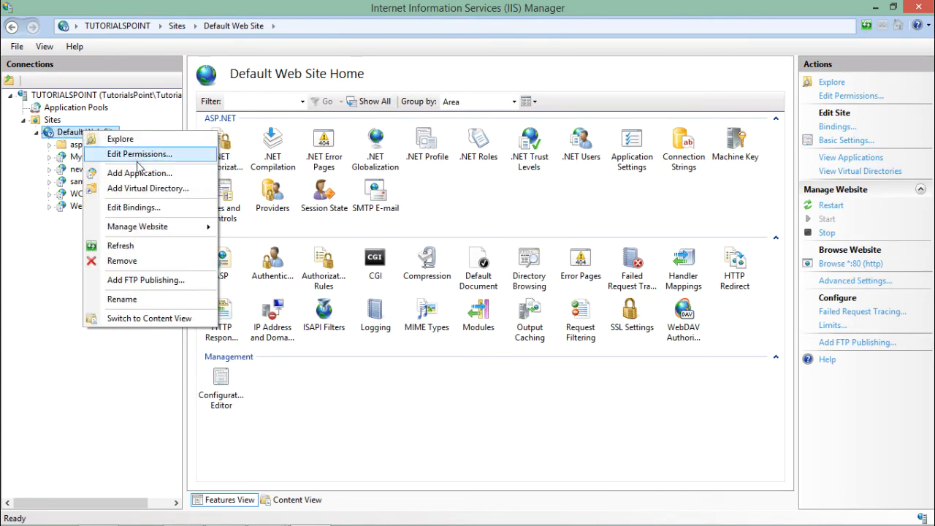
pyautogui.click(140, 173)
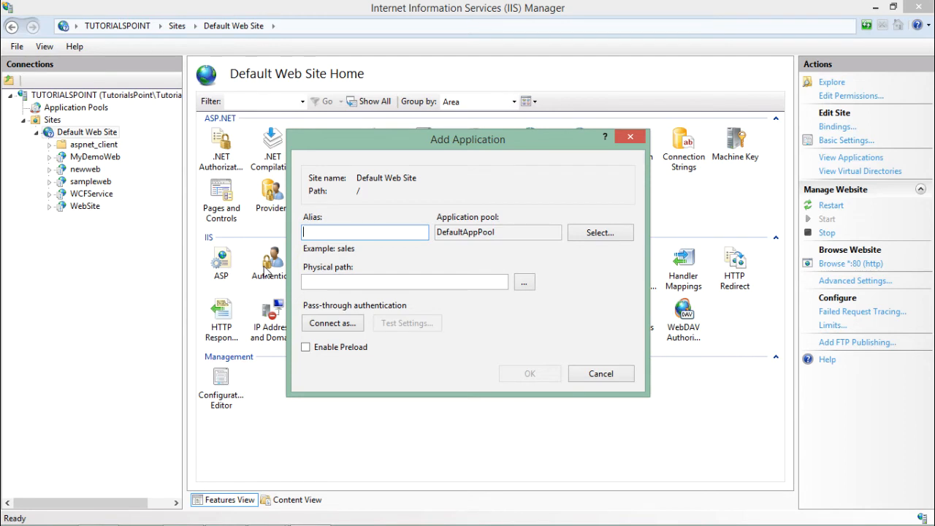
# - Give the application alias myweb and assign it the MyAppPool application pool
pyautogui.write('myweb')
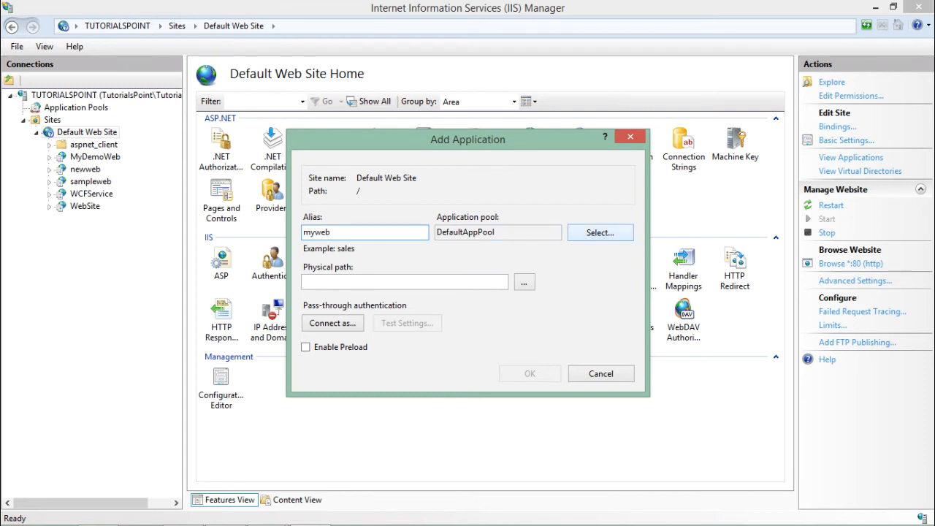
pyautogui.click(599, 233)
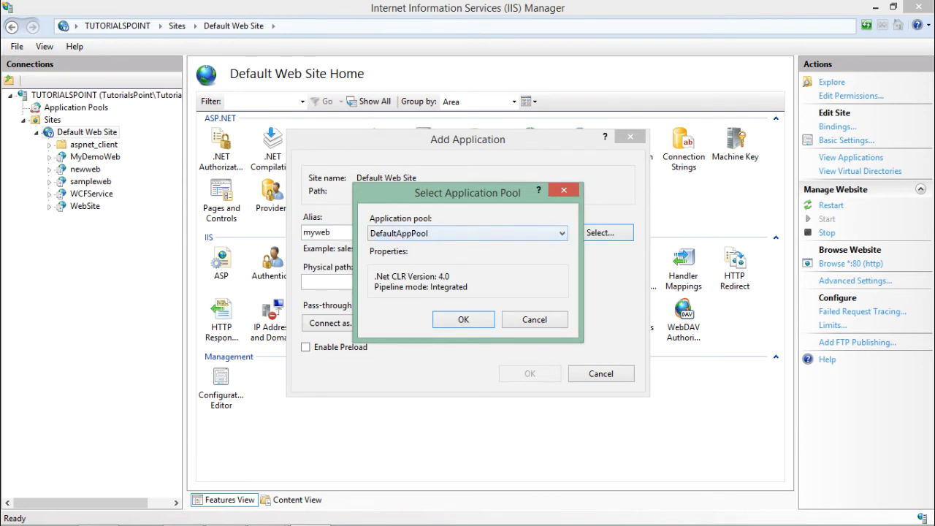
pyautogui.click(561, 233)
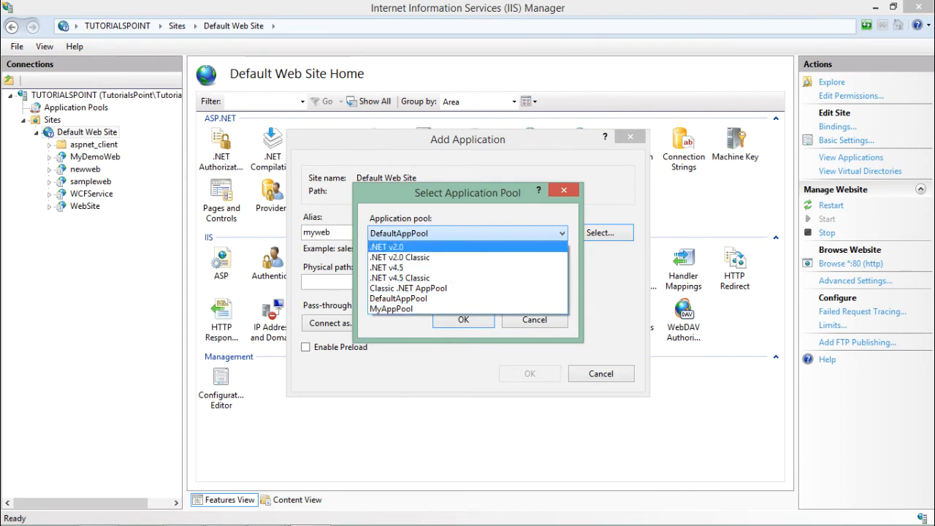
pyautogui.click(390, 309)
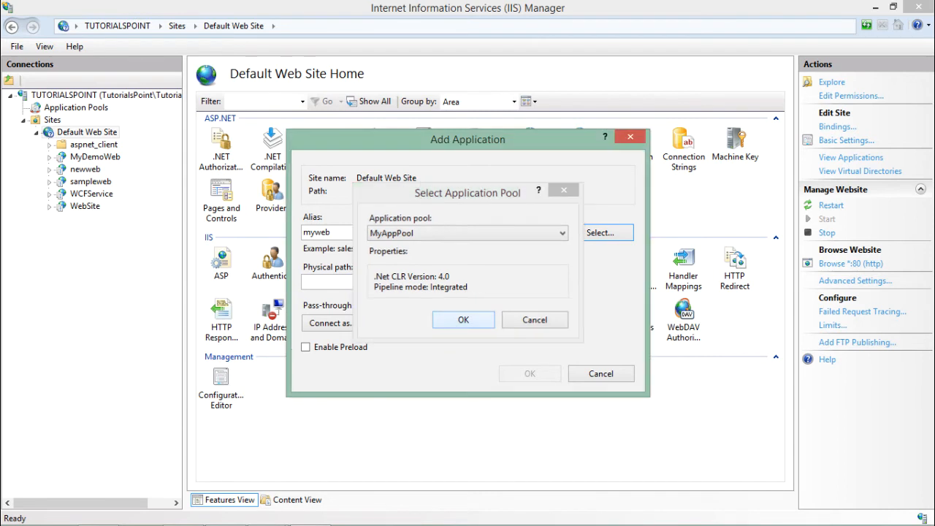
pyautogui.click(463, 319)
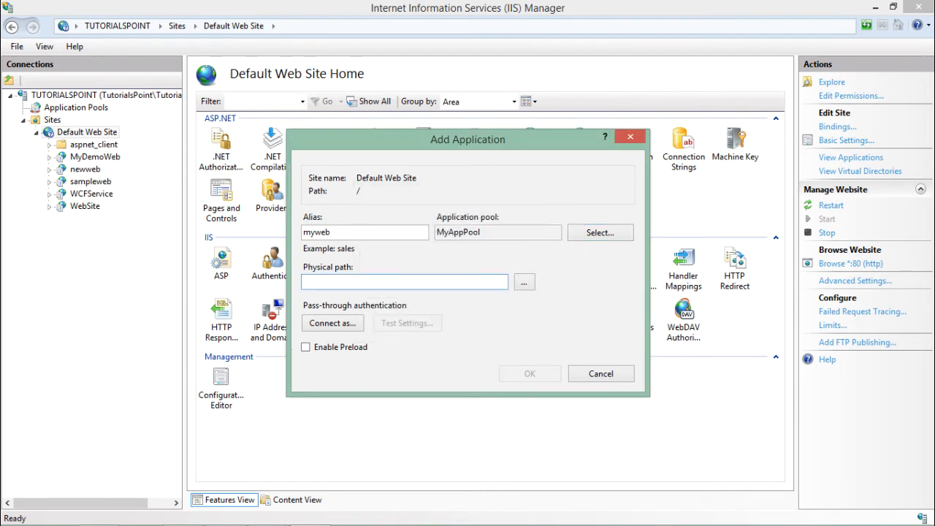
# - Set the physical path to e:\SampleWebsite using the autocomplete suggestion
pyautogui.write('e:\\sa')
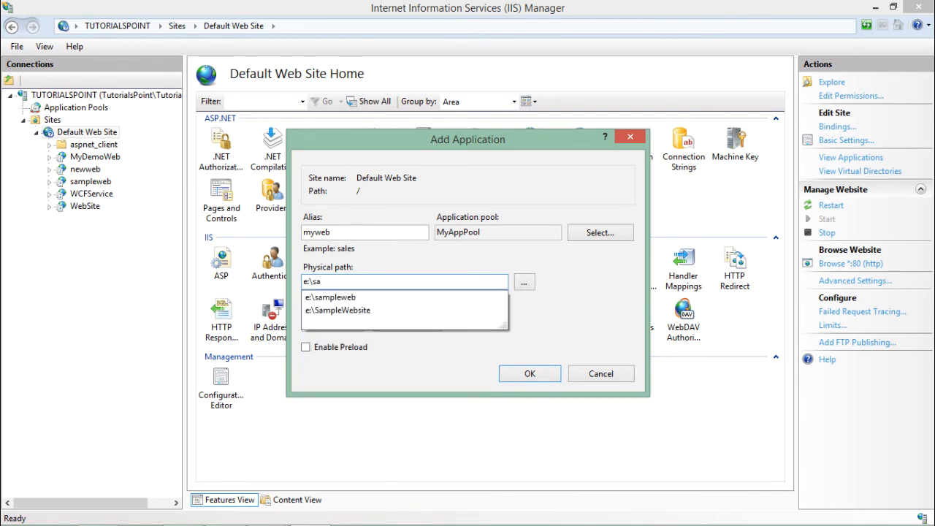
pyautogui.click(336, 310)
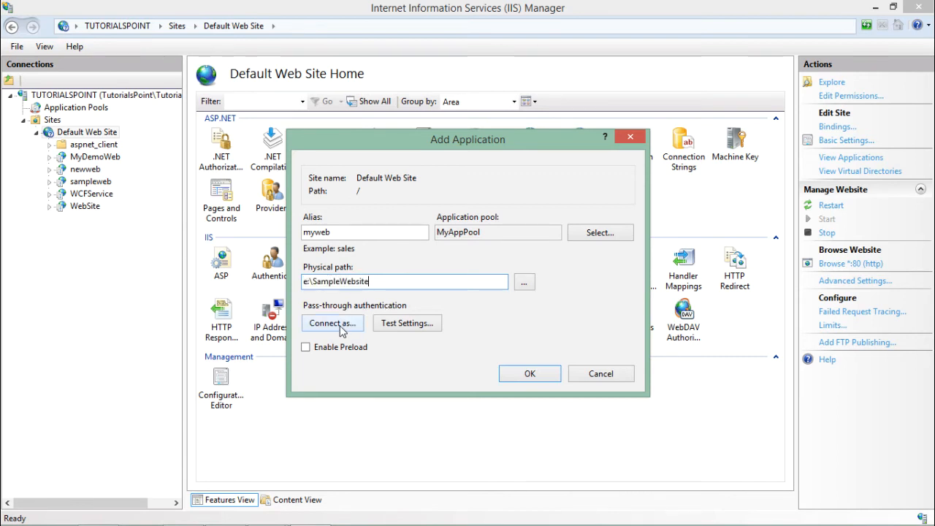
# - Set Connect As to specific user 'Tutorials Point' with password and confirmation
pyautogui.click(332, 323)
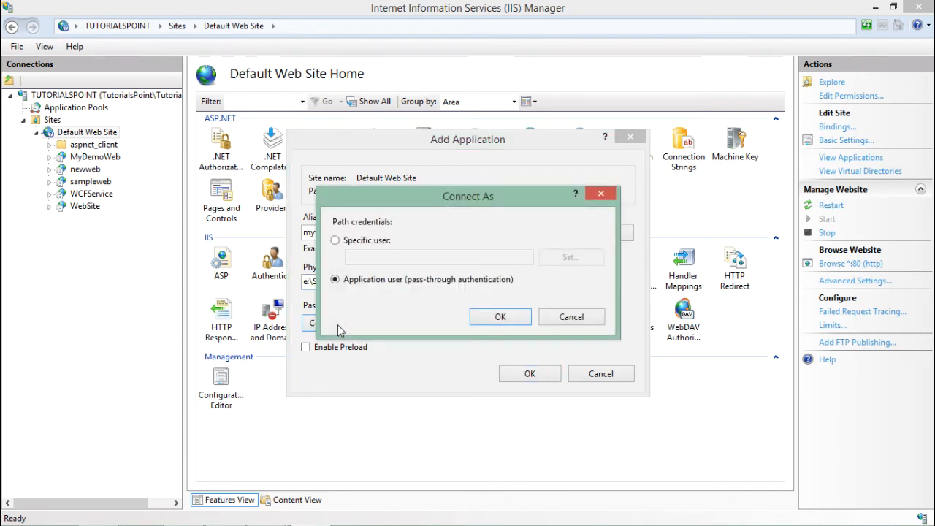
pyautogui.click(335, 240)
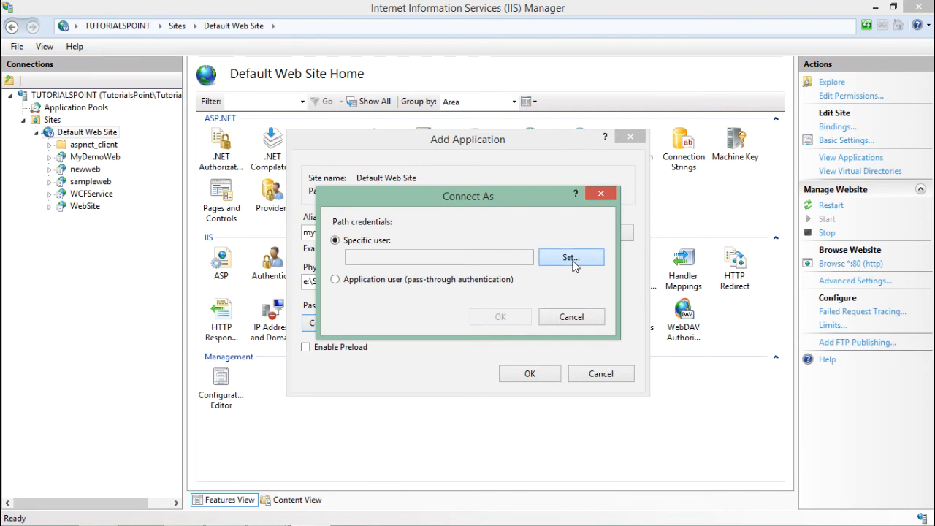
pyautogui.click(570, 257)
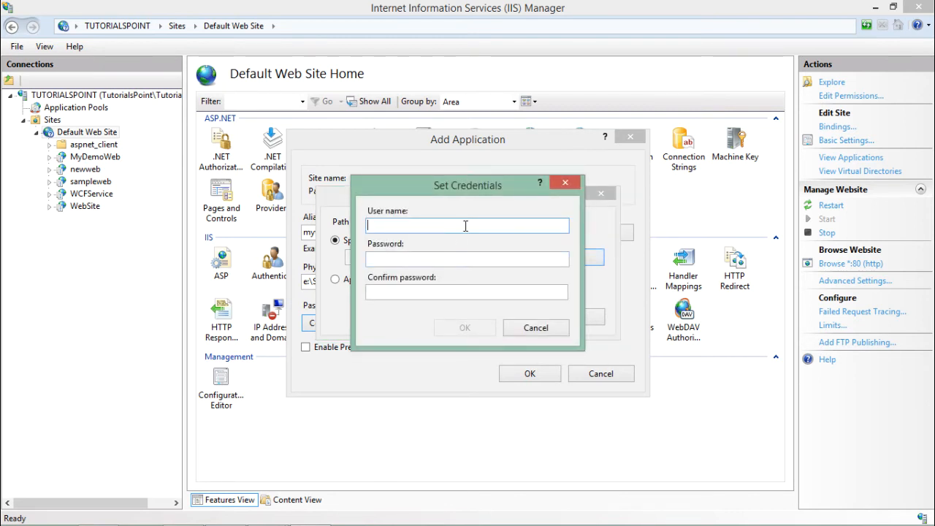
pyautogui.write('Tur')
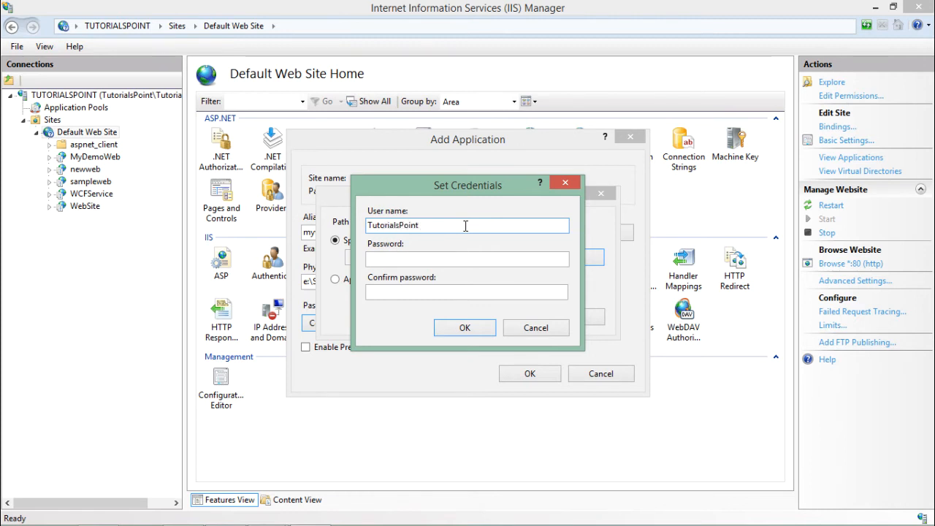
pyautogui.write('••')
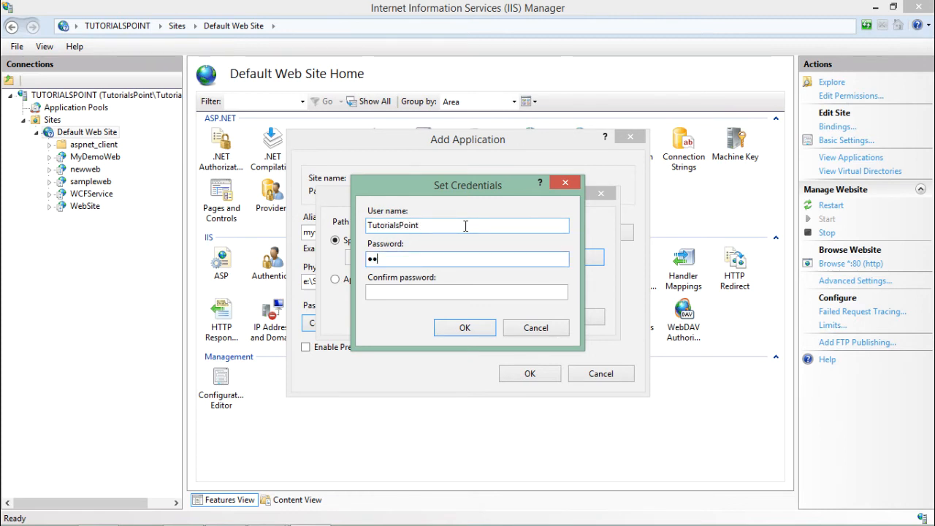
pyautogui.write('••')
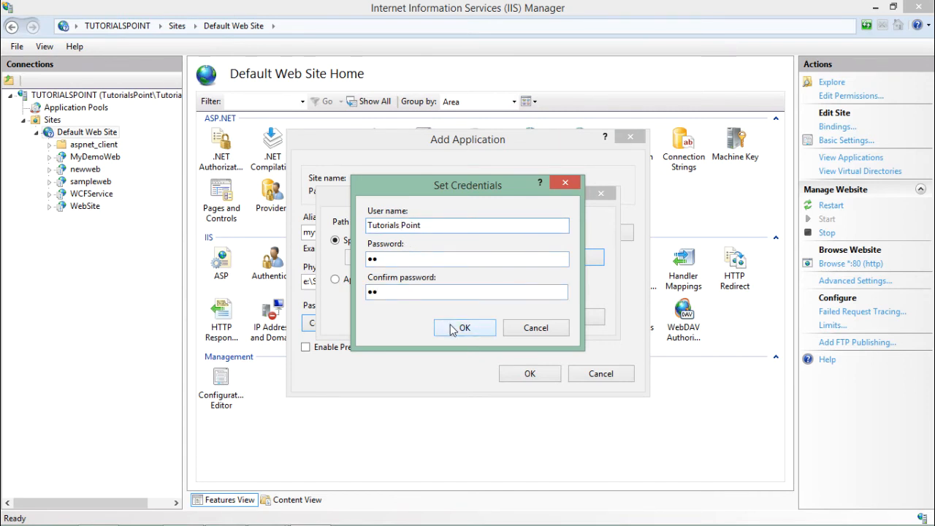
pyautogui.click(464, 327)
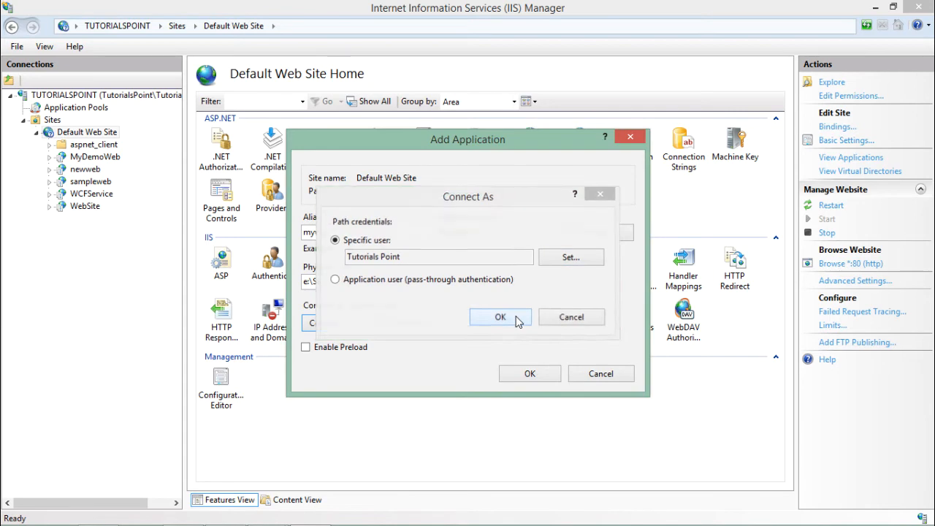
pyautogui.click(500, 316)
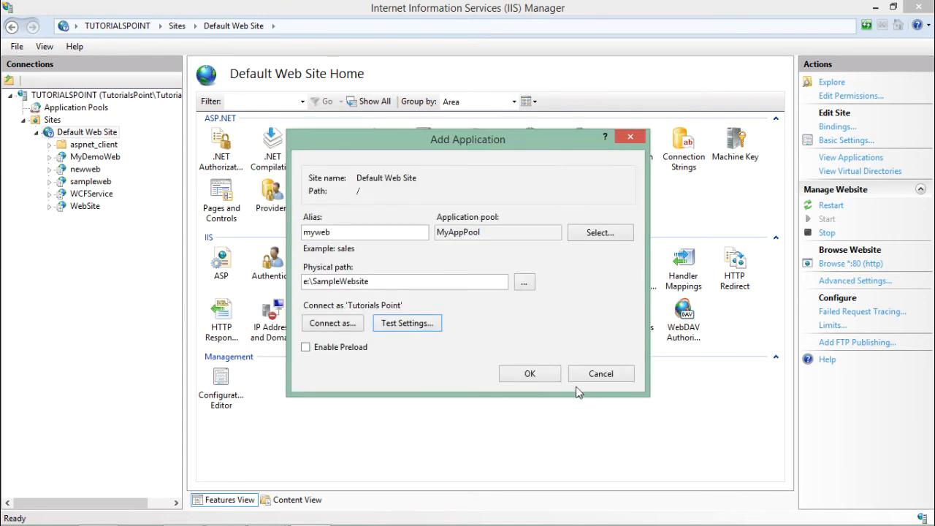
# - Create the myweb application, view its home.aspx and Web.config files, then show Application Pools
pyautogui.click(530, 373)
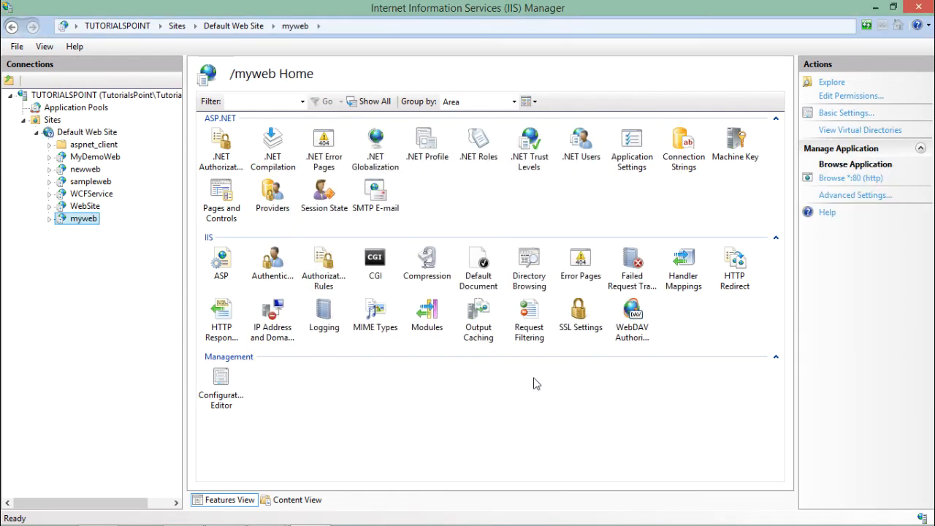
pyautogui.moveTo(80, 223)
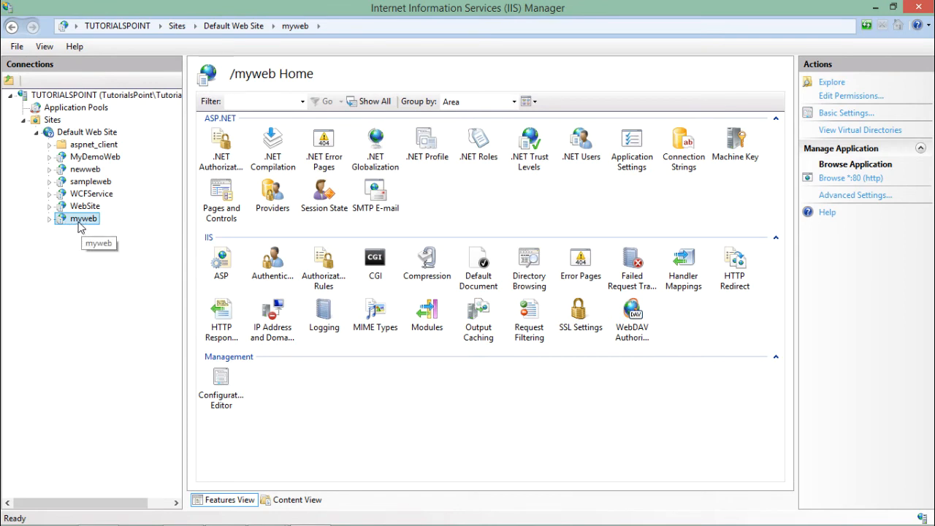
pyautogui.click(297, 500)
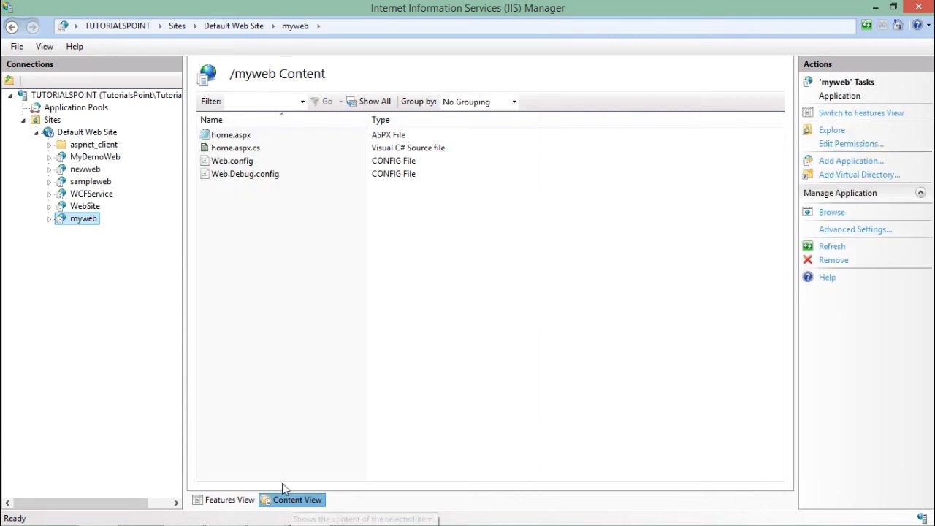
pyautogui.click(235, 147)
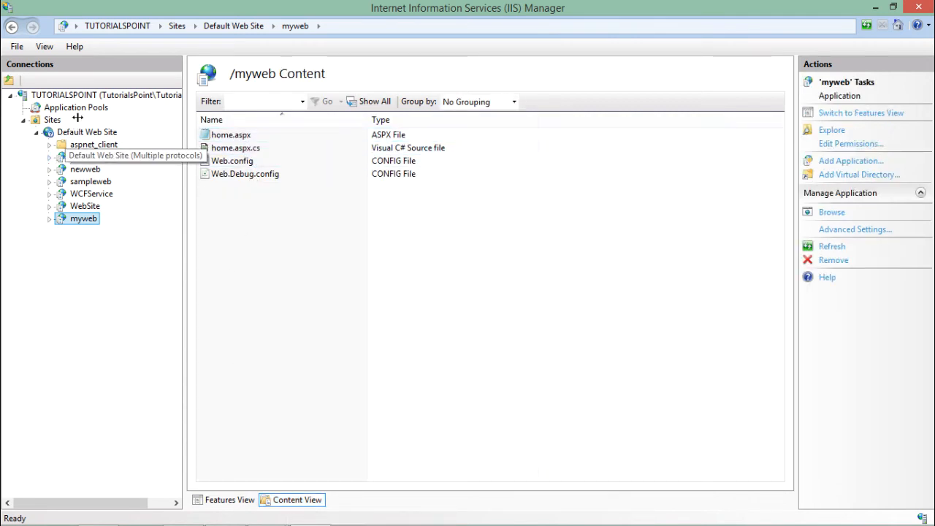
pyautogui.click(76, 107)
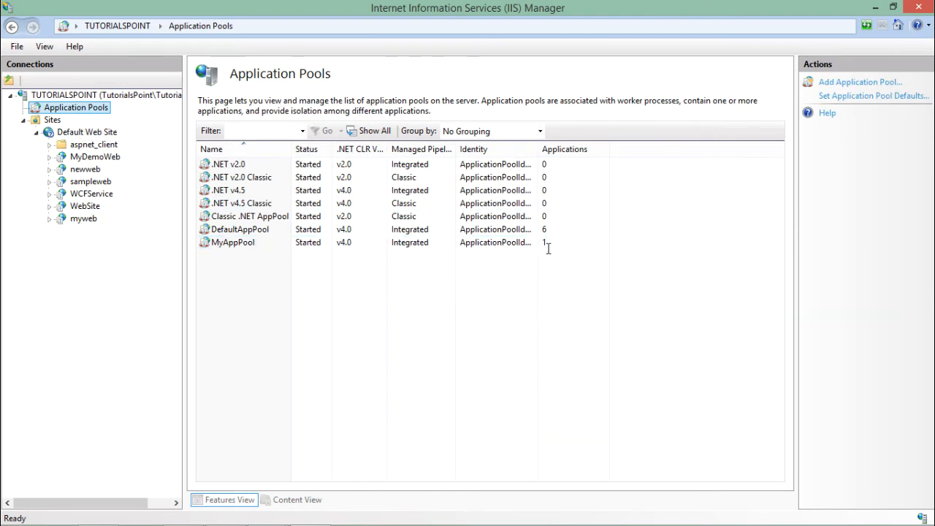
# - Browse myweb on *:80 (http), opening localhost/myweb/ with HTTP Error 403.14
pyautogui.click(233, 242)
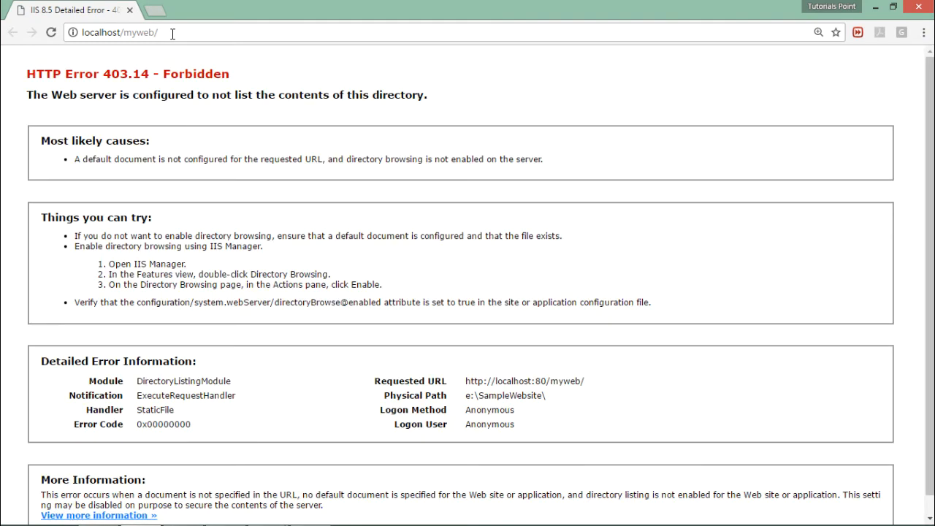
# - Load localhost/myweb/home.aspx, highlight the 'Welcome to my website' heading, and open Task Manager
pyautogui.write('home.as')
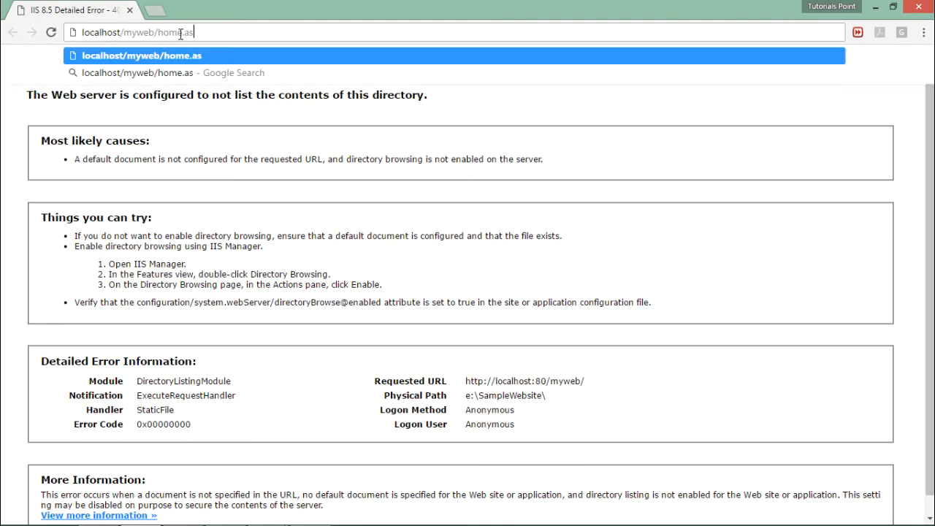
pyautogui.write('px')
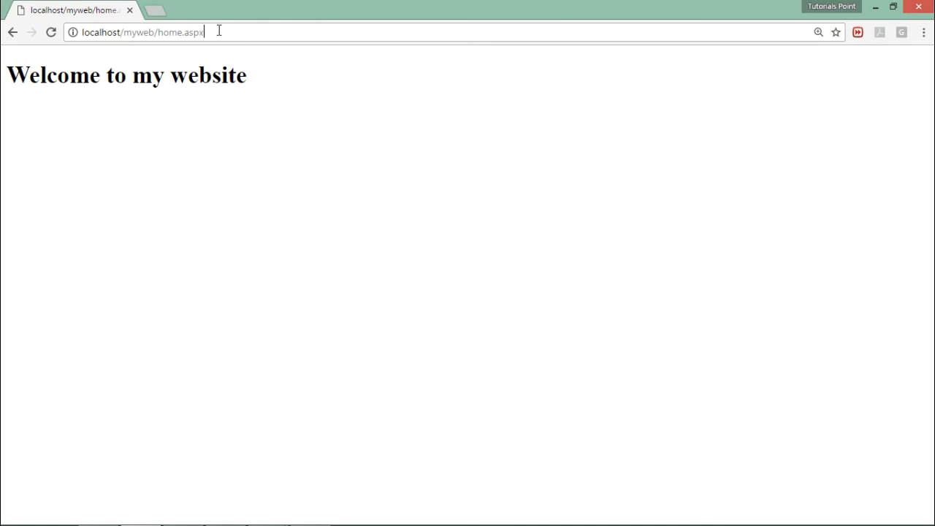
pyautogui.moveTo(40, 76); pyautogui.dragTo(247, 75)
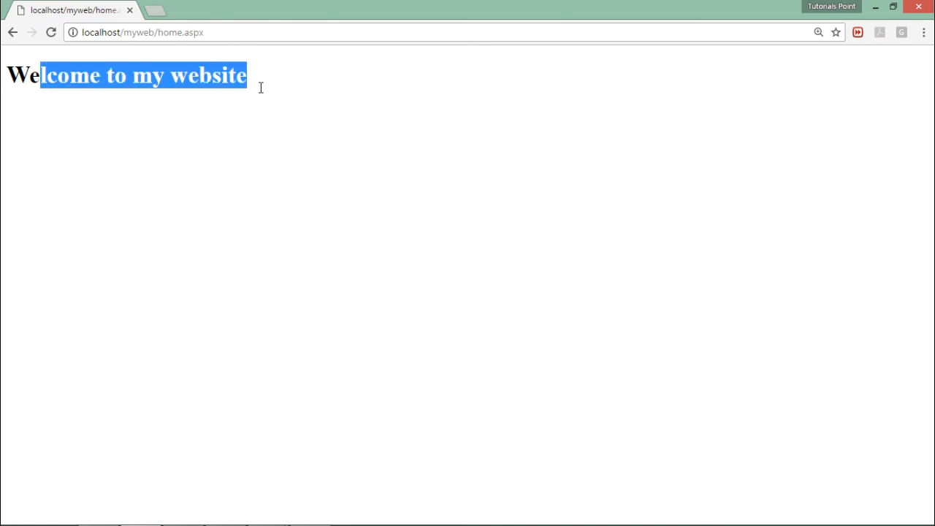
pyautogui.click(497, 107)
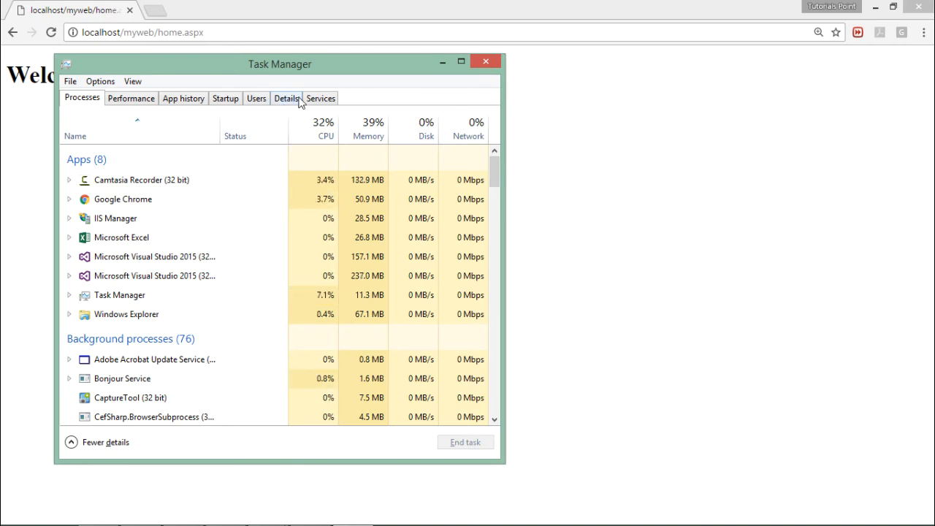
# - In the Details list, find the w3wp.exe processes for MyAppPool and DefaultAppPool, then close Task Manager
pyautogui.click(285, 98)
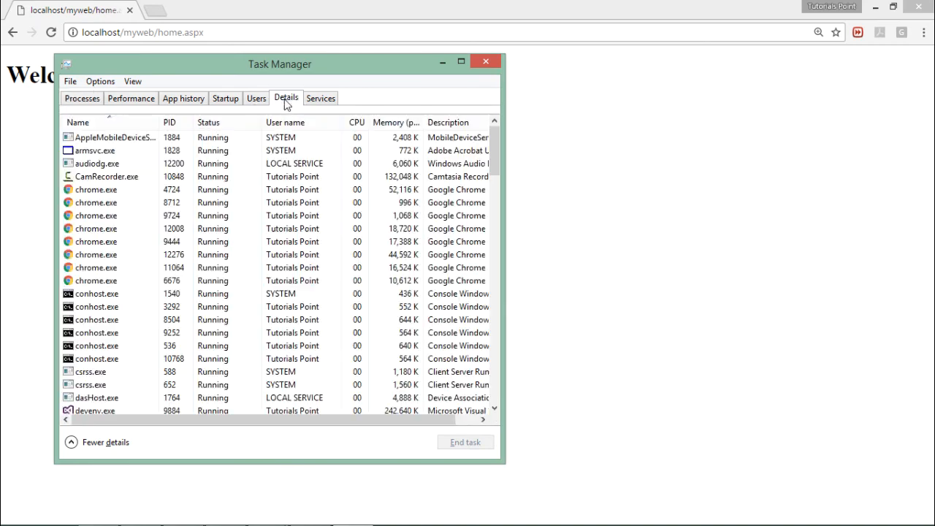
pyautogui.click(109, 163)
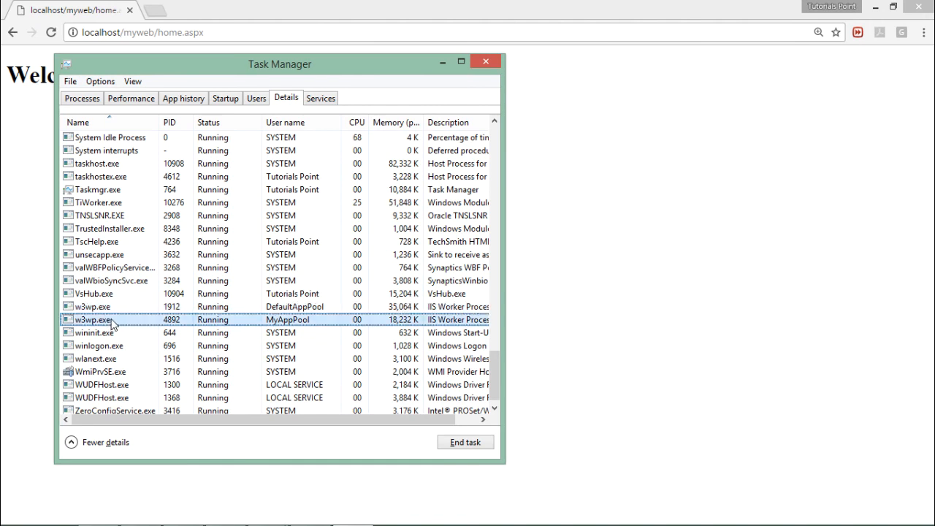
pyautogui.click(306, 306)
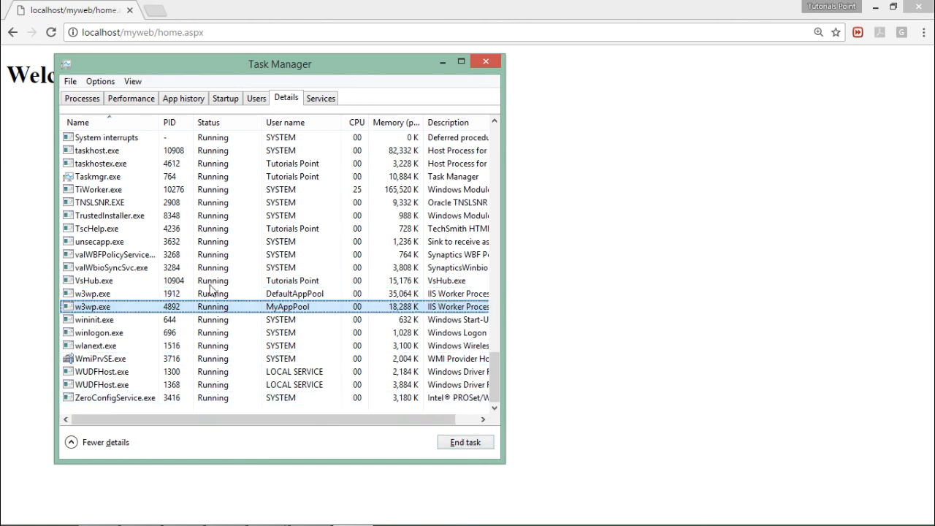
pyautogui.click(219, 293)
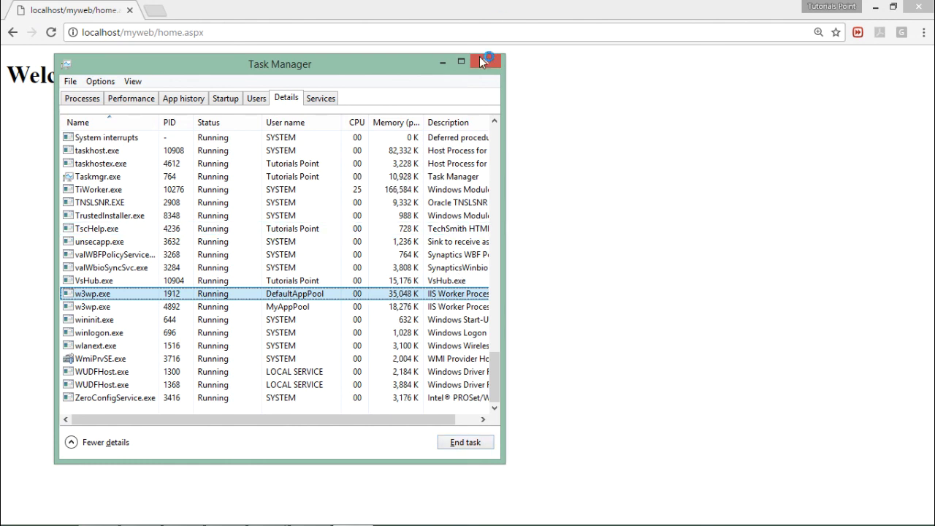
pyautogui.click(485, 61)
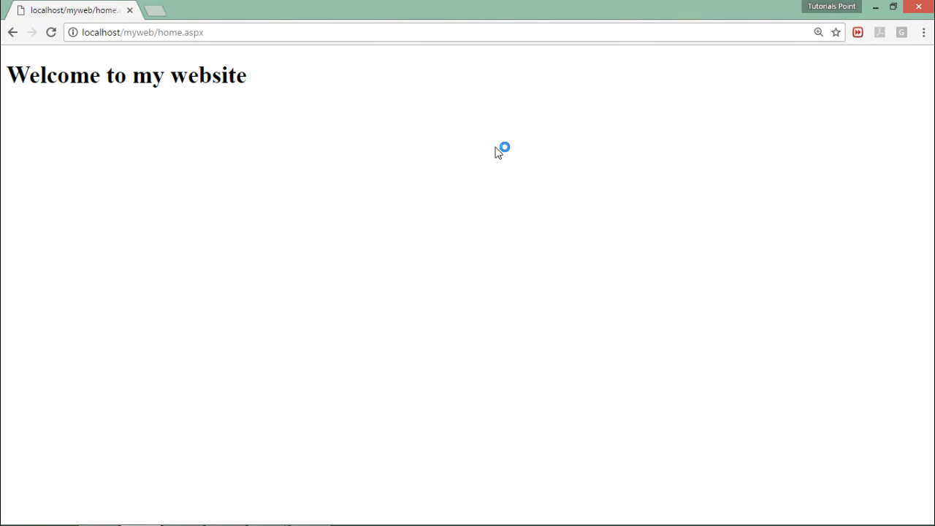